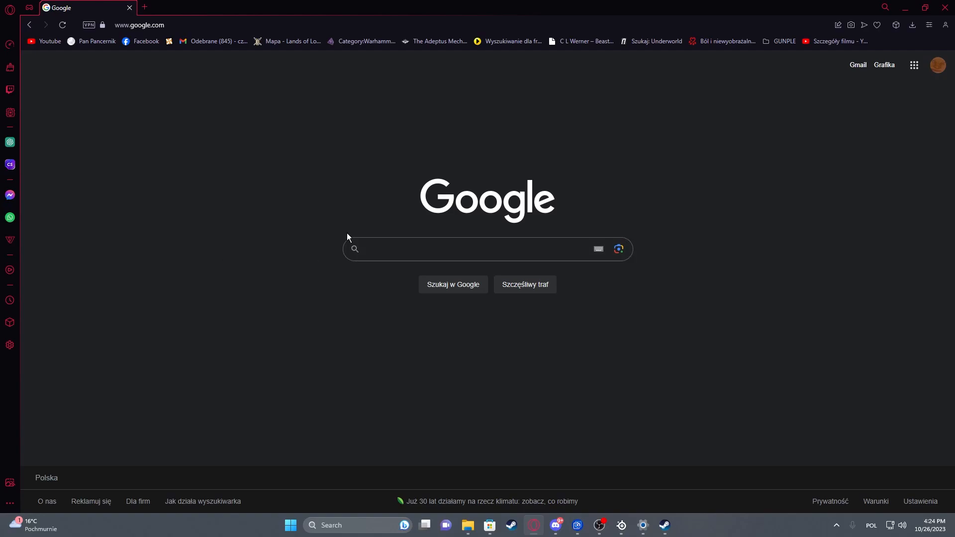
mouse_move(711, 233)
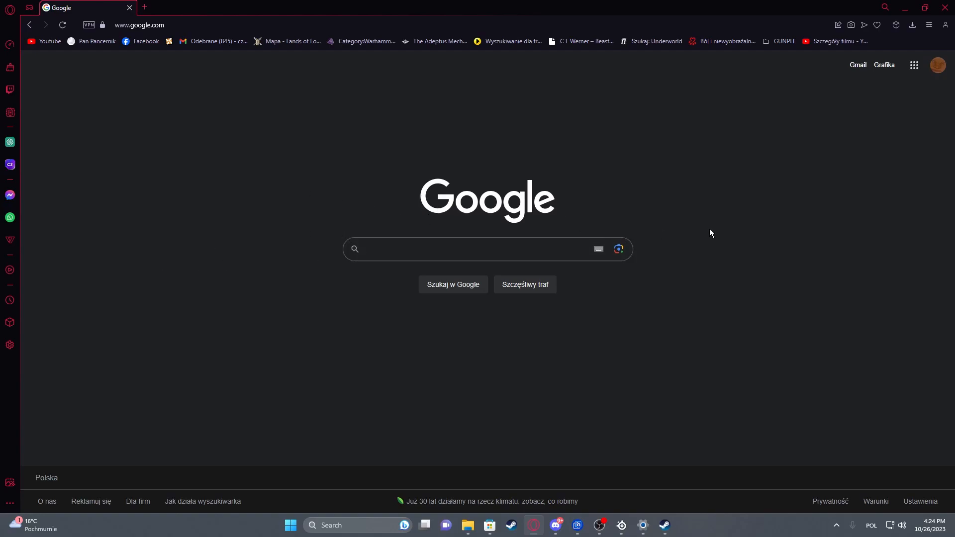
mouse_move(591, 382)
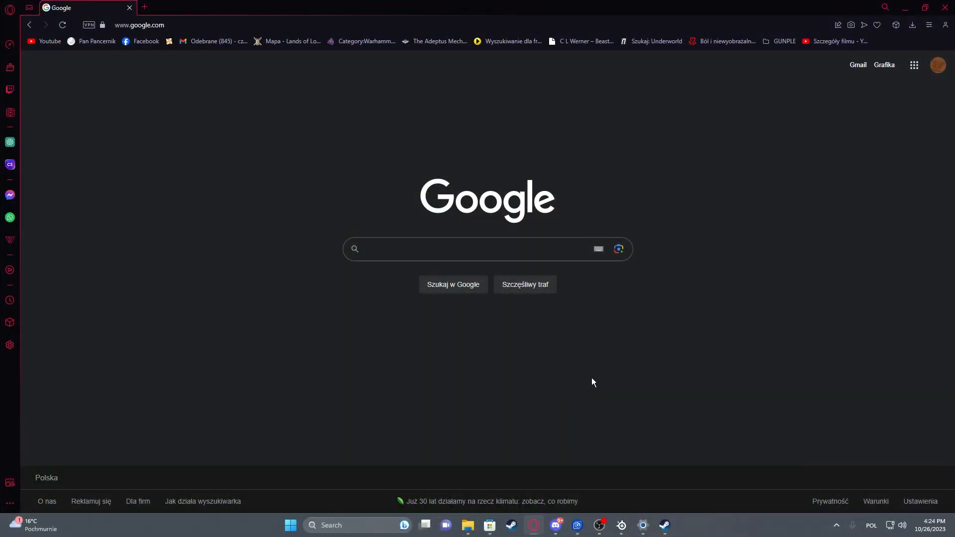
mouse_move(402, 274)
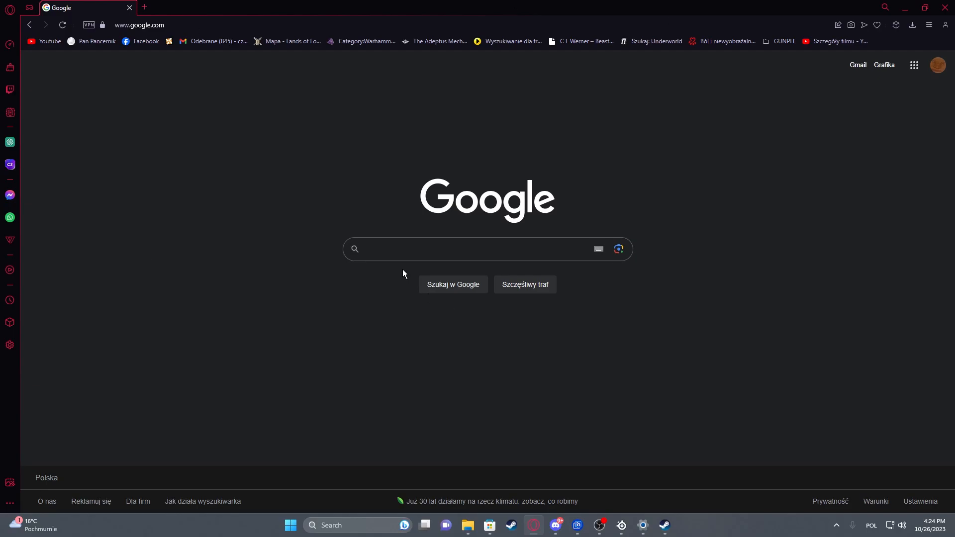
mouse_move(573, 211)
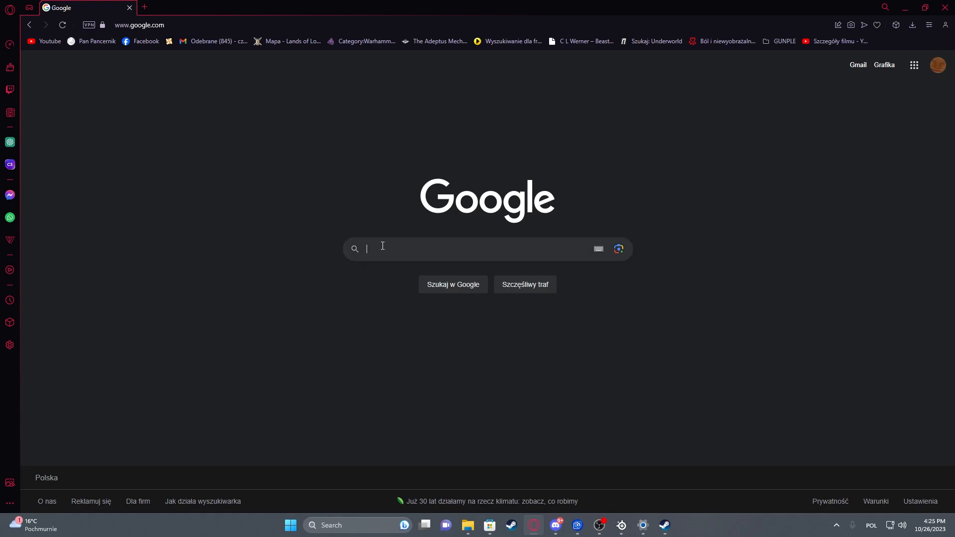
Search Google for "Epic Games Launcher" and bring up the results
type("Epic Games Launcher")
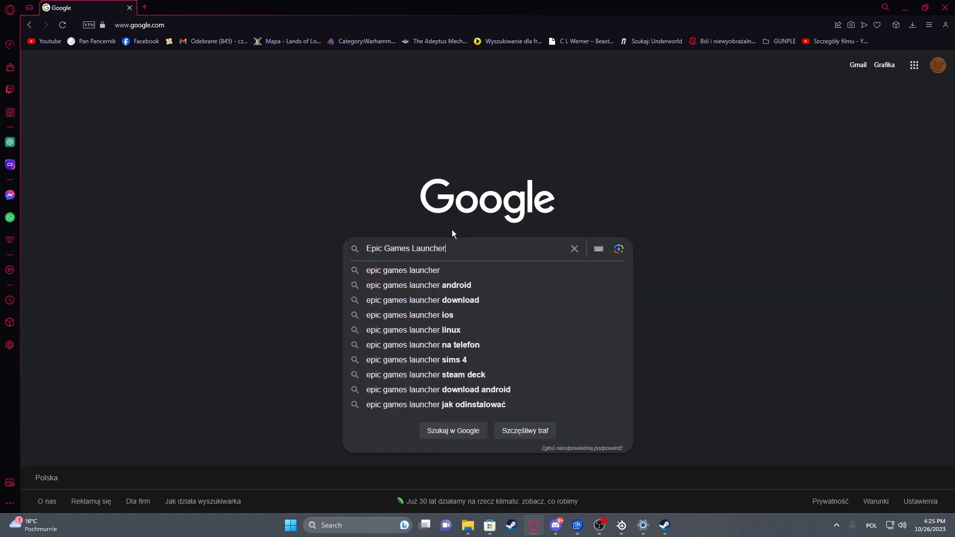
key("Enter")
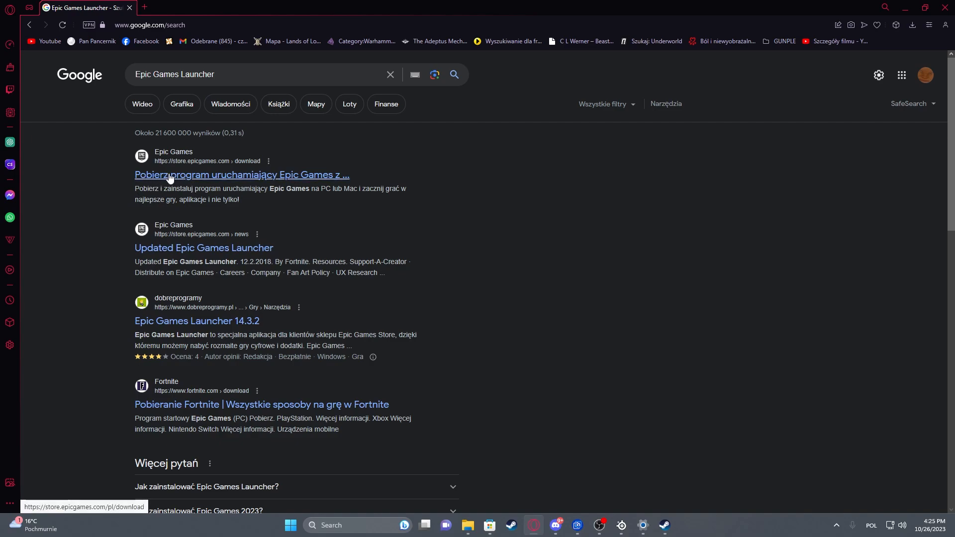
mouse_move(194, 167)
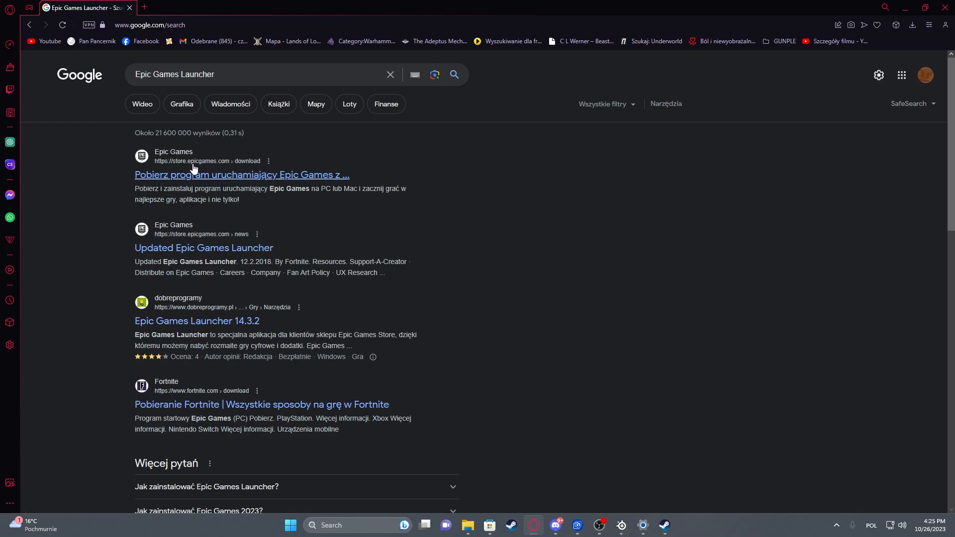
mouse_move(237, 178)
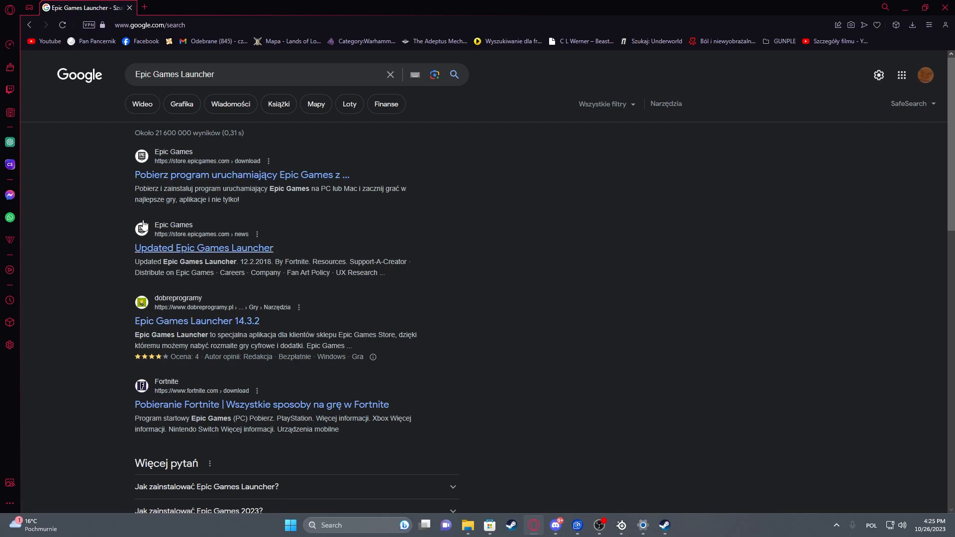
mouse_move(303, 197)
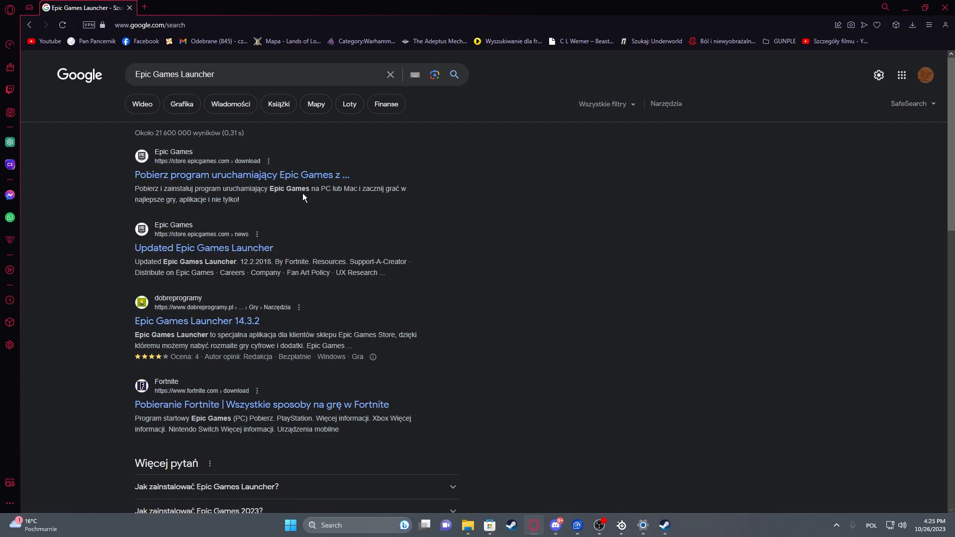
mouse_move(241, 175)
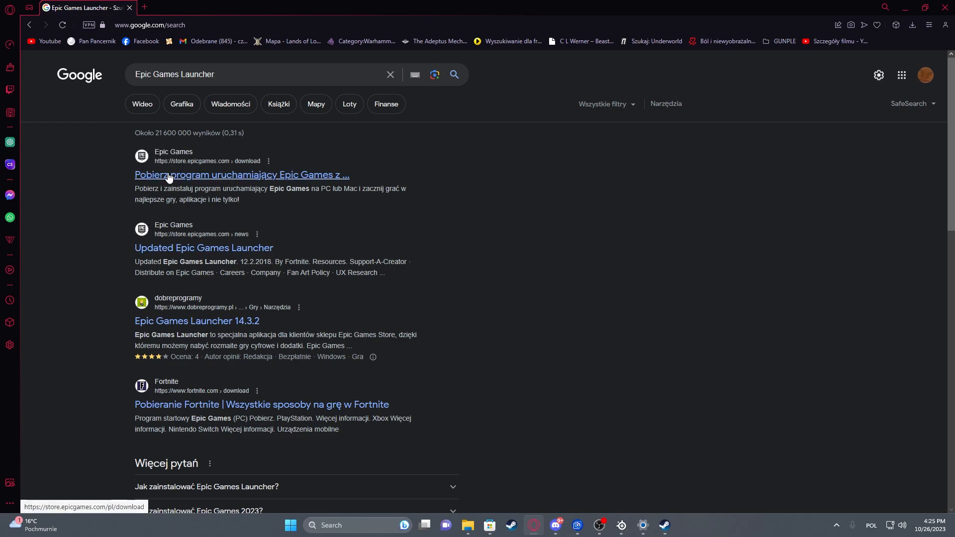
From store.epicgames.com, download the Windows launcher installer and save it into Downloads
left_click(241, 175)
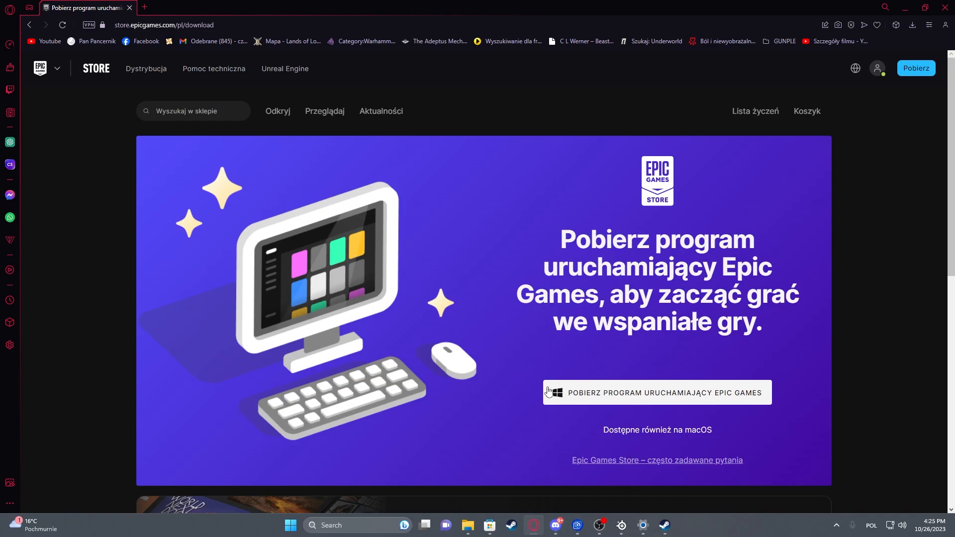
mouse_move(555, 397)
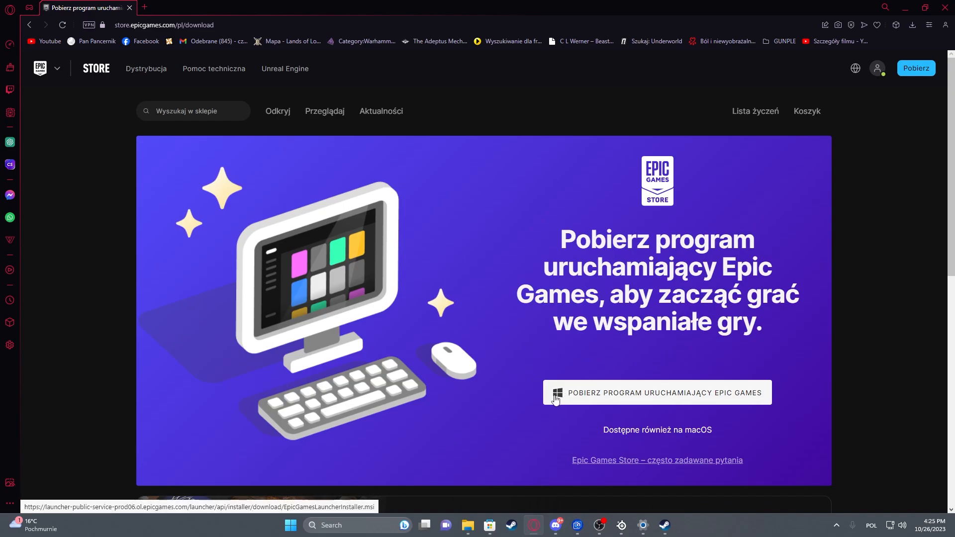
left_click(656, 393)
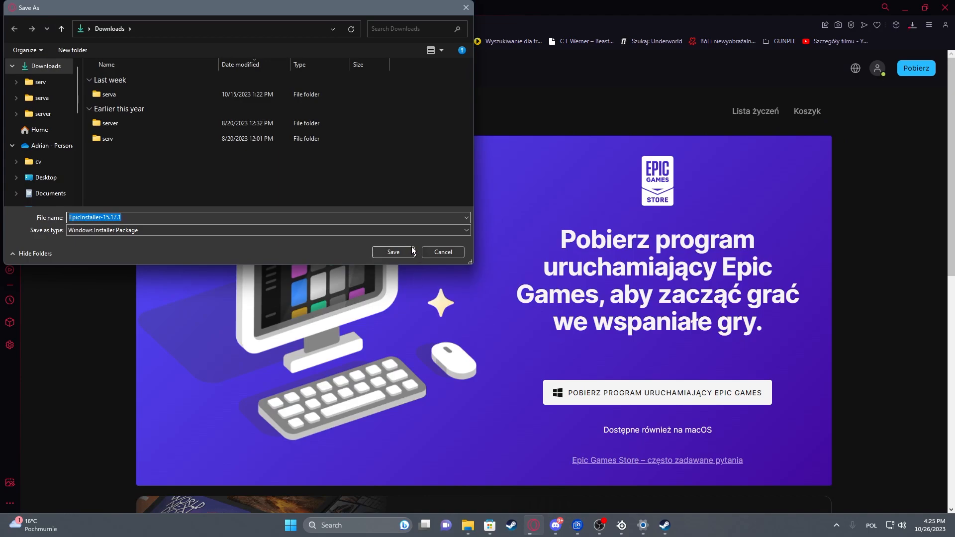
left_click(393, 252)
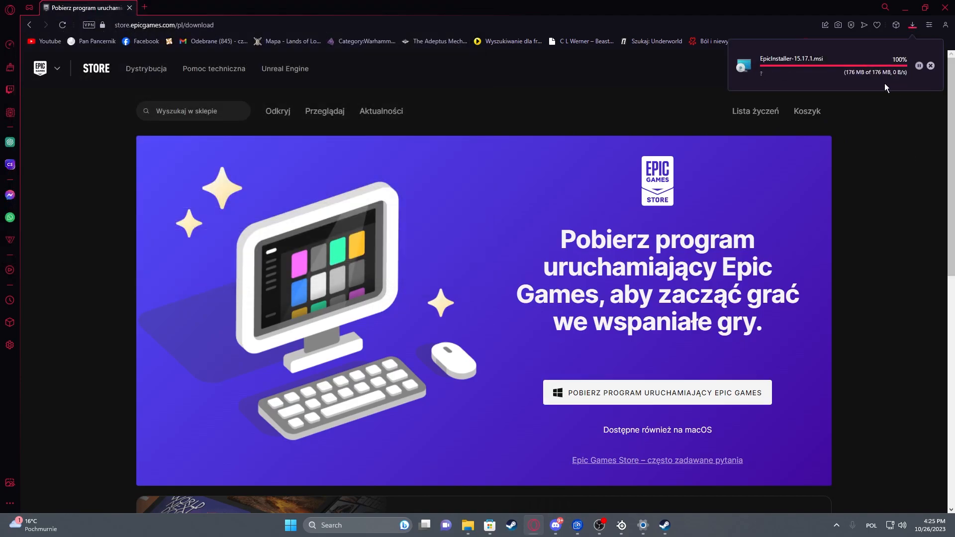
Launch the finished installer download so its setup wizard appears
left_click(912, 25)
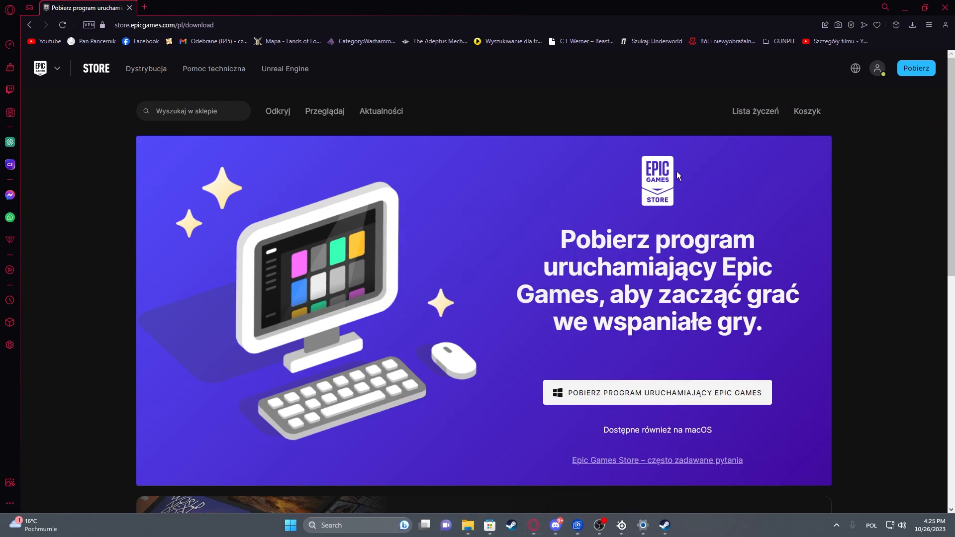
left_click(656, 392)
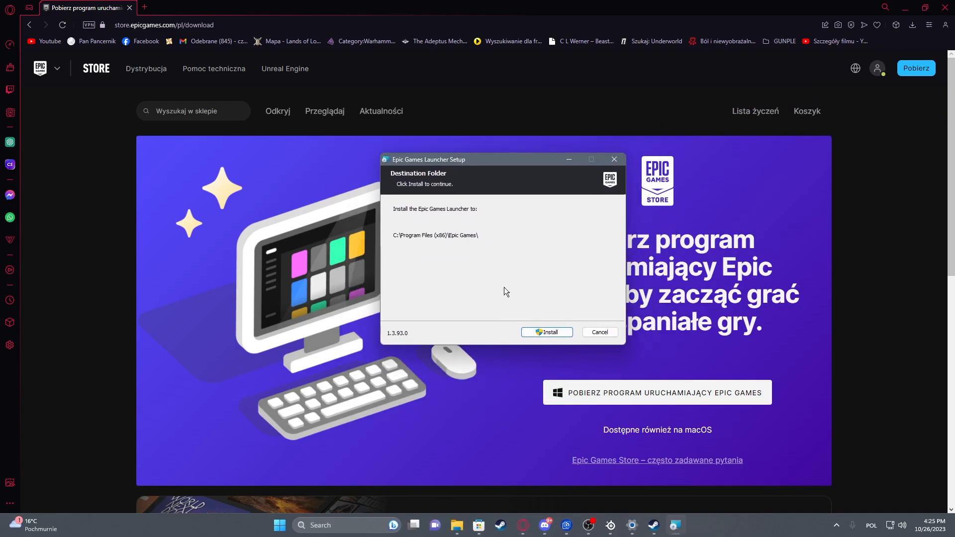
Start the installation into the default Program Files destination folder
left_click(546, 333)
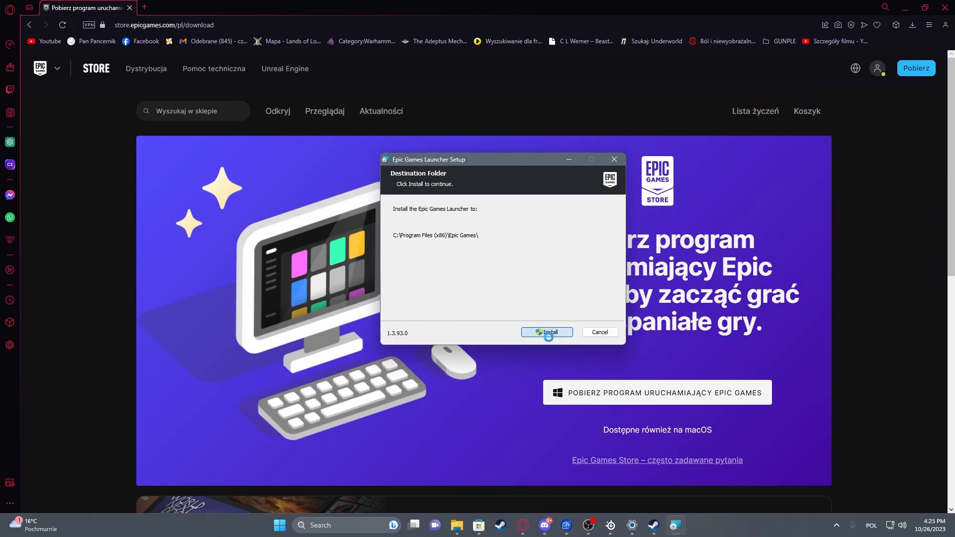
left_click(546, 332)
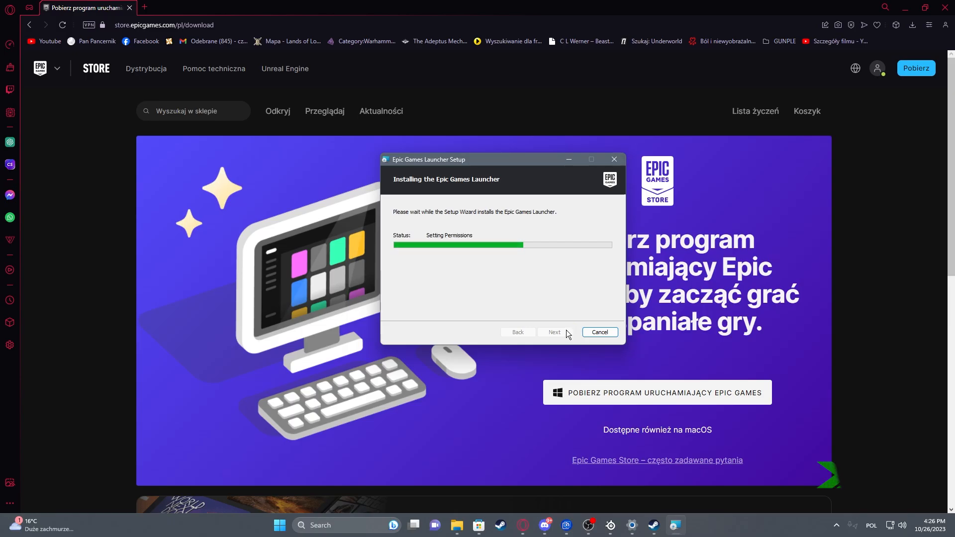
mouse_move(556, 344)
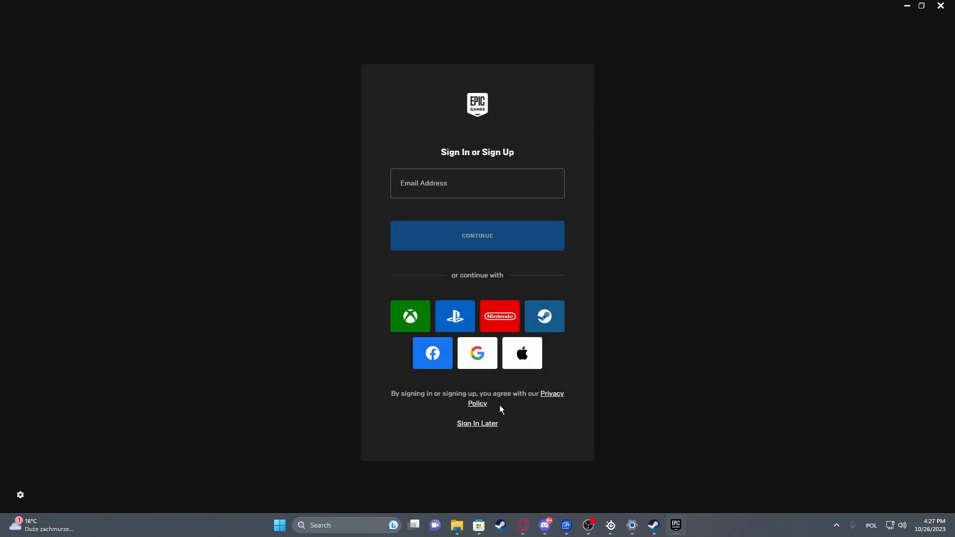
mouse_move(477, 359)
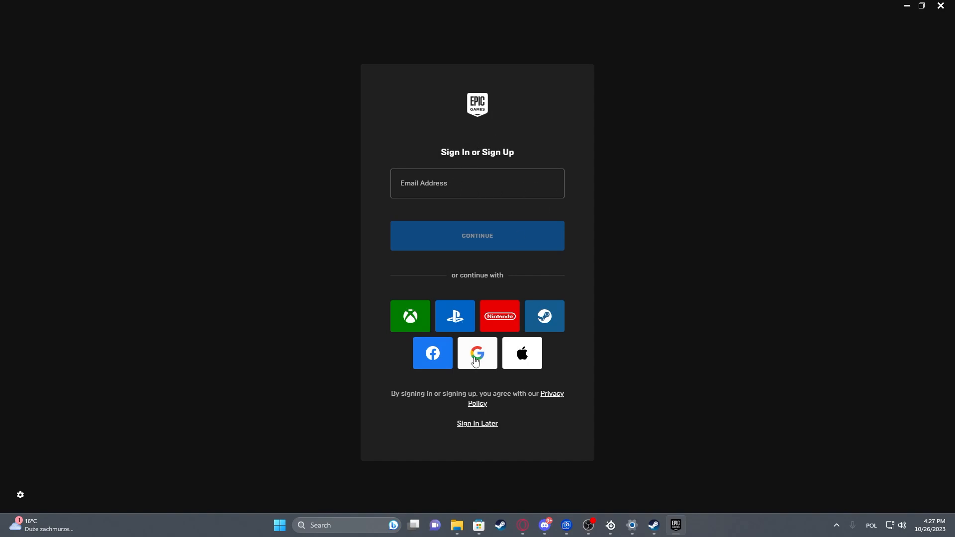
mouse_move(655, 436)
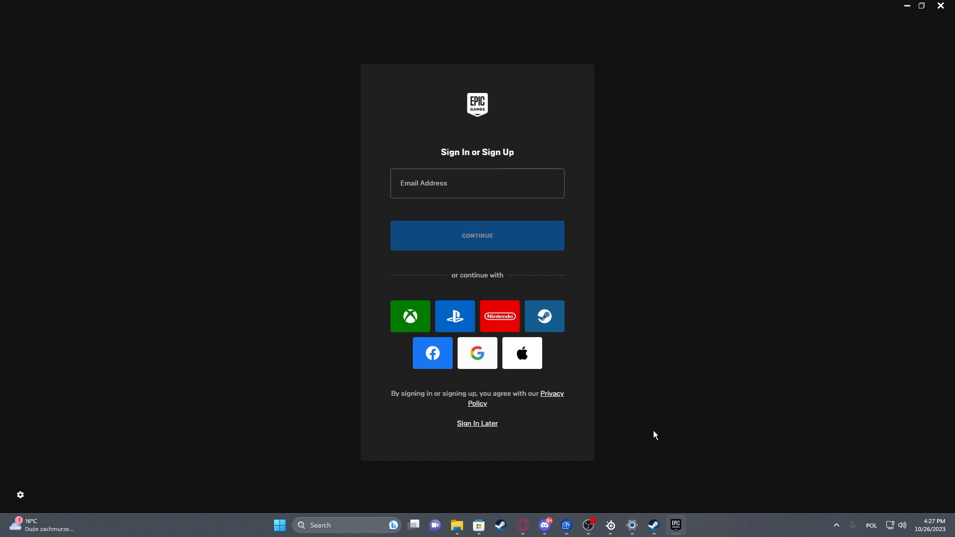
mouse_move(653, 438)
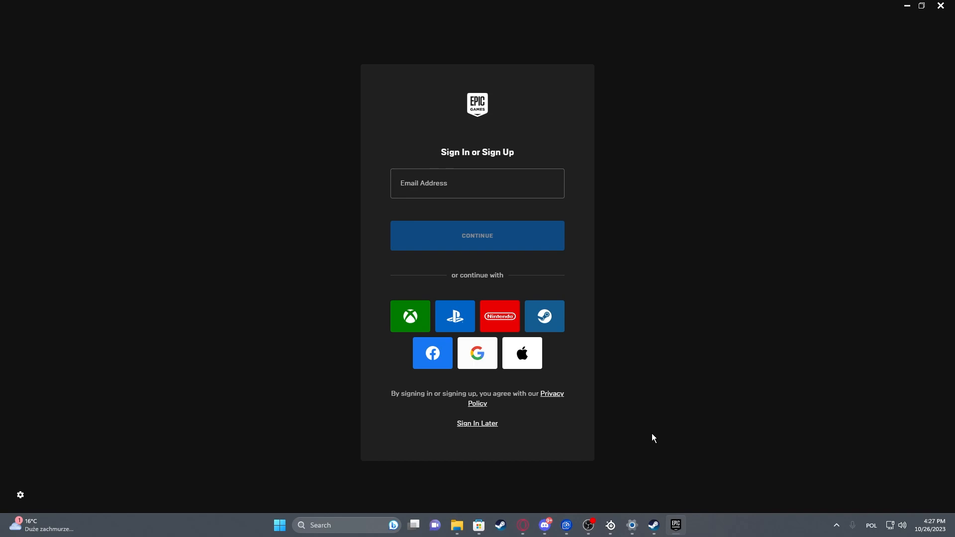
mouse_move(656, 436)
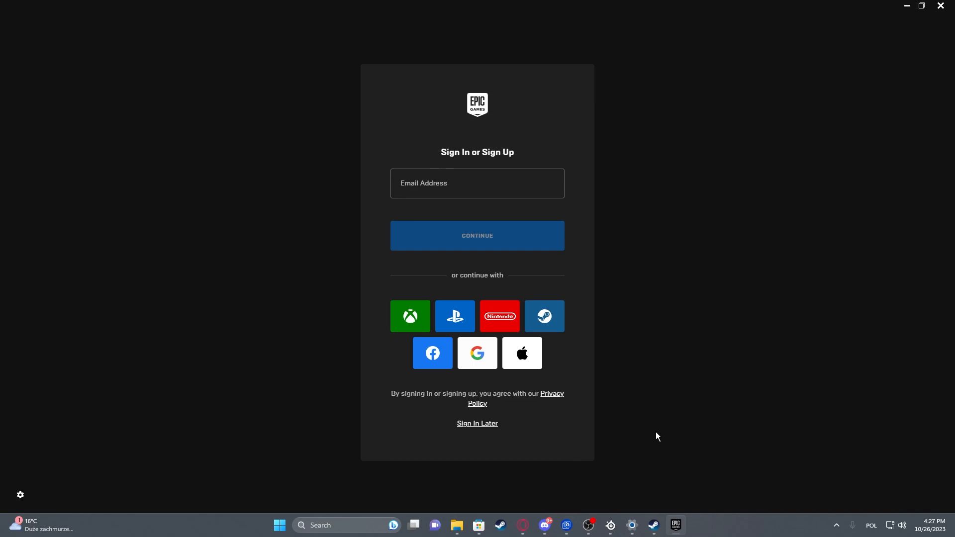